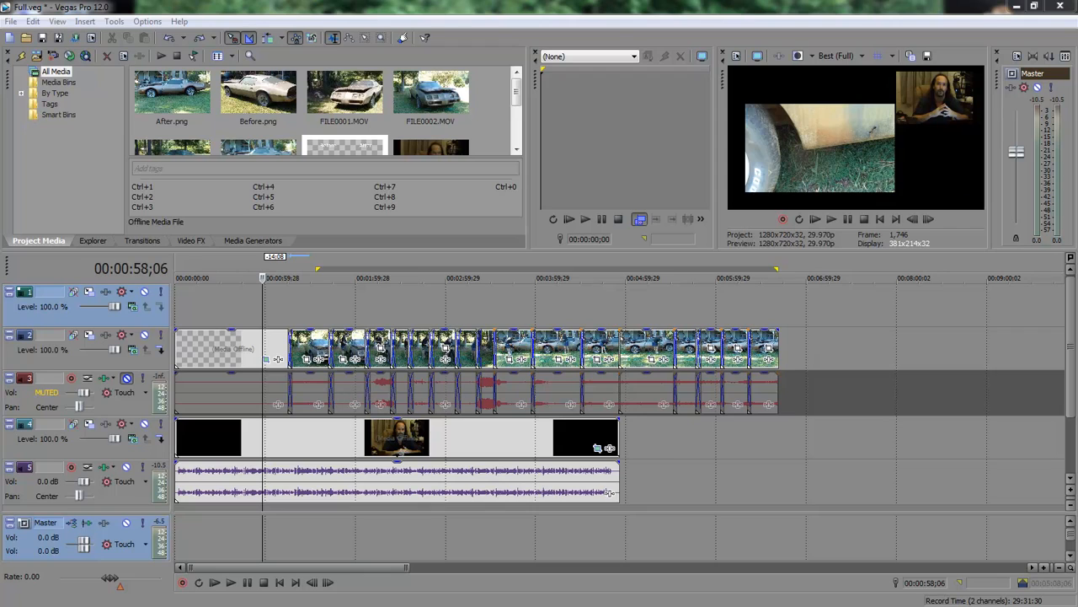
{"action": "mouse_move", "coordinate": [486, 70]}
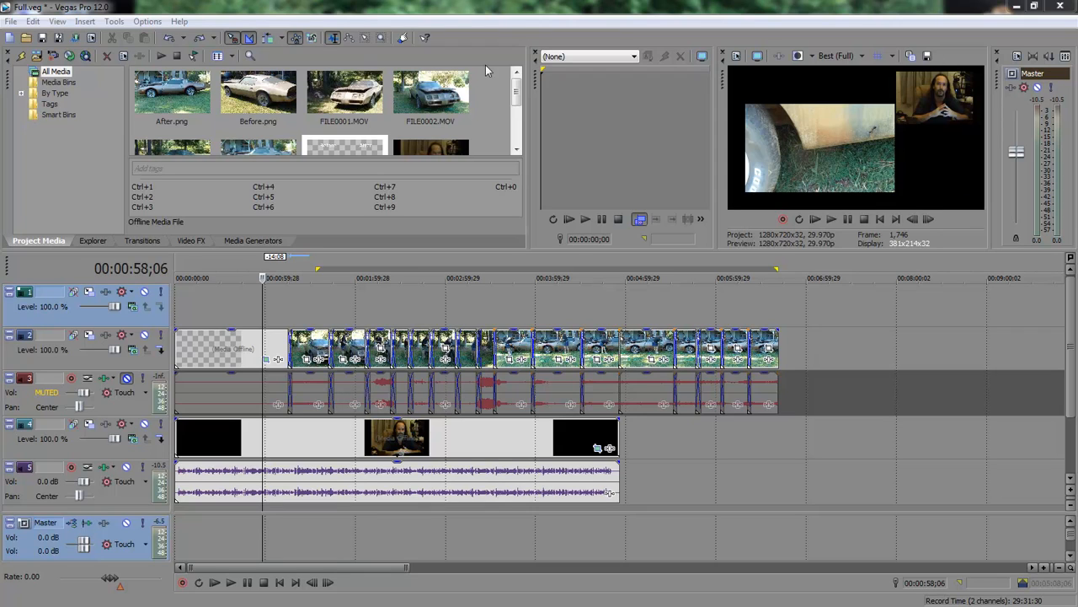
{"action": "mouse_move", "coordinate": [562, 359]}
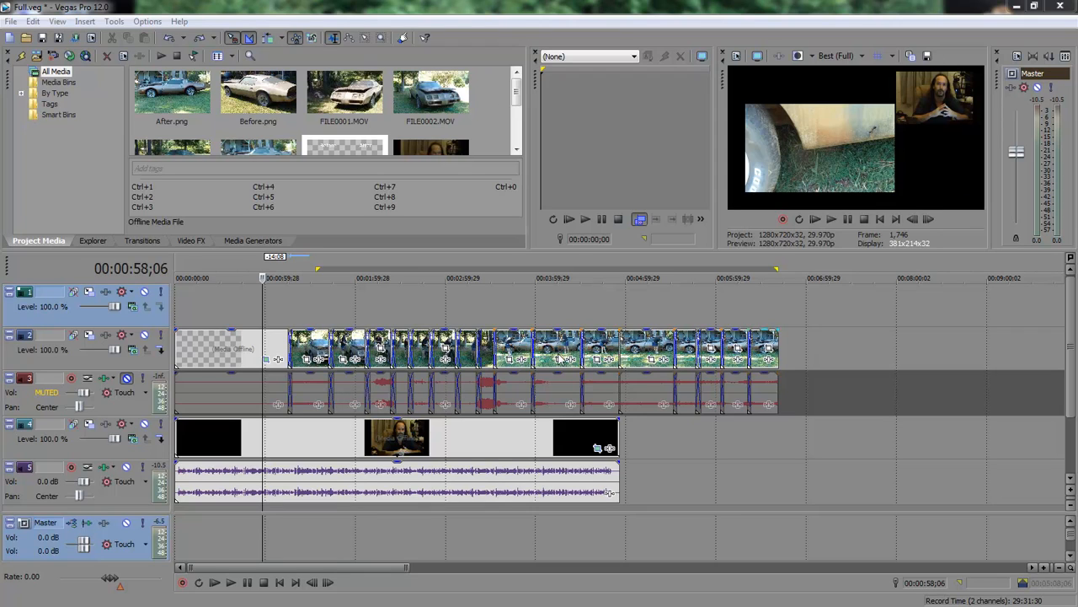
Paste the opening clip's picture-in-picture attributes onto the first car clip on track 2
{"action": "left_click", "coordinate": [381, 278]}
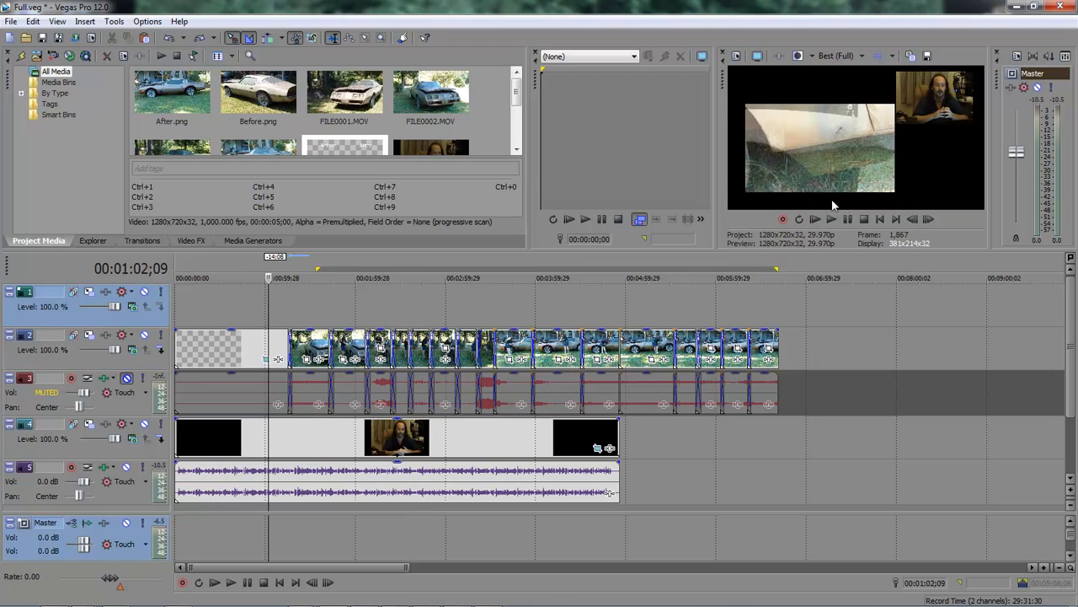
{"action": "mouse_move", "coordinate": [780, 158]}
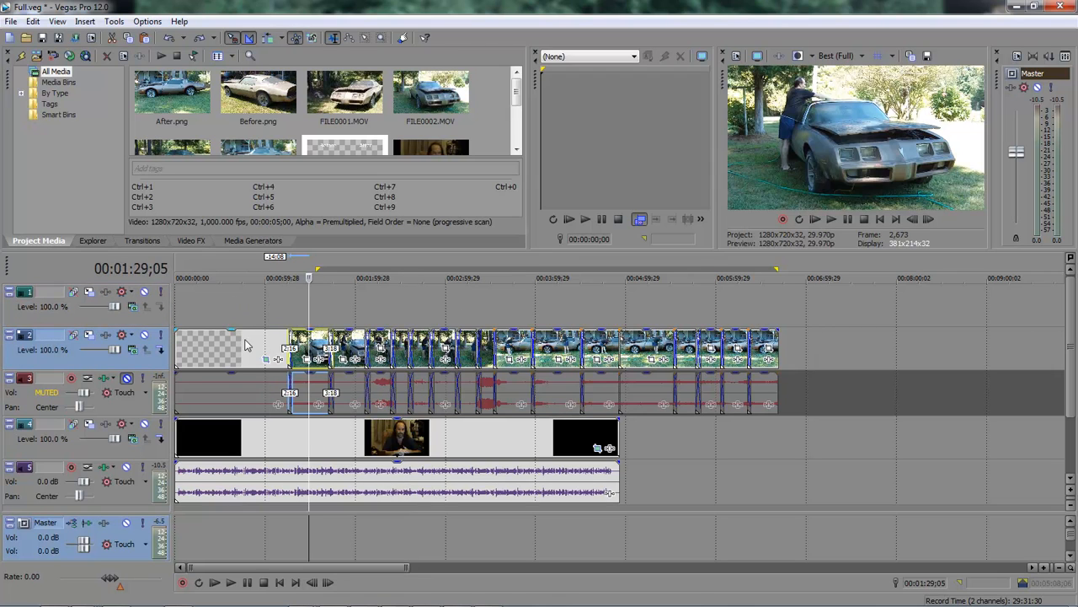
{"action": "left_click", "coordinate": [246, 277]}
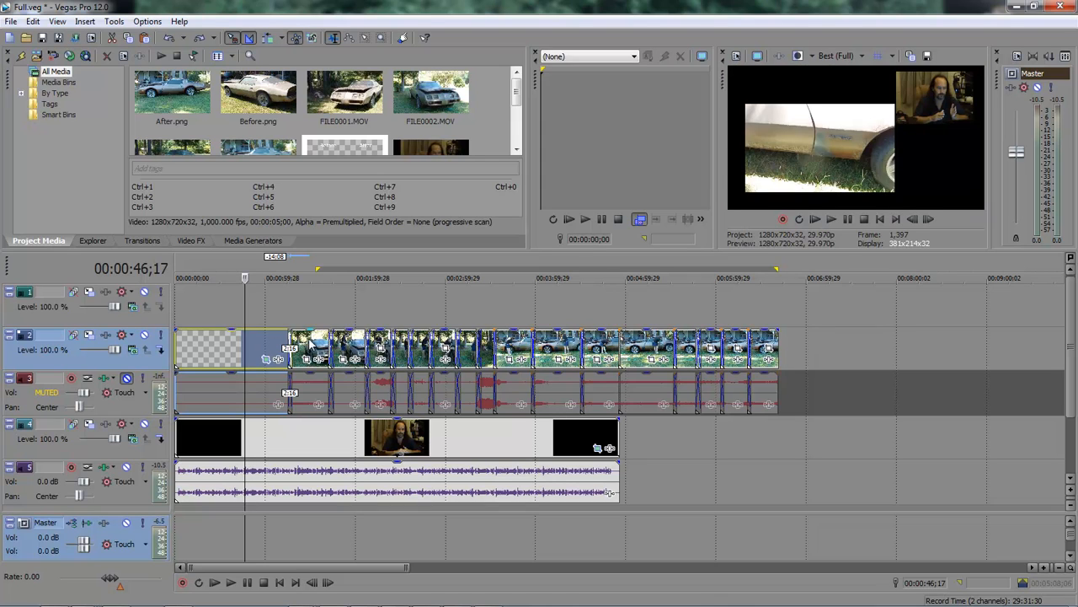
{"action": "right_click", "coordinate": [311, 345]}
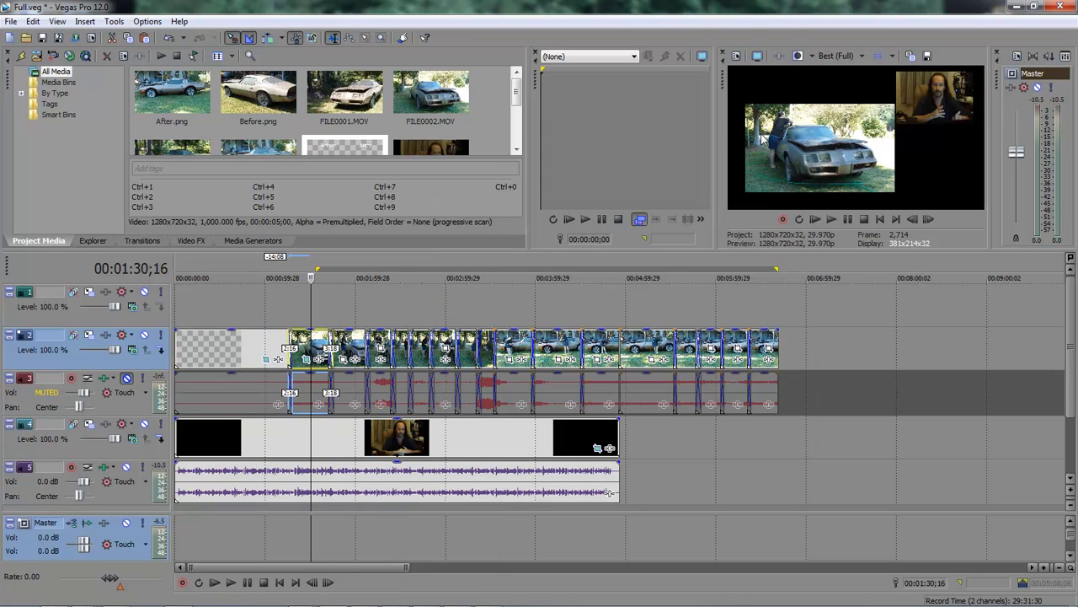
{"action": "mouse_move", "coordinate": [801, 175]}
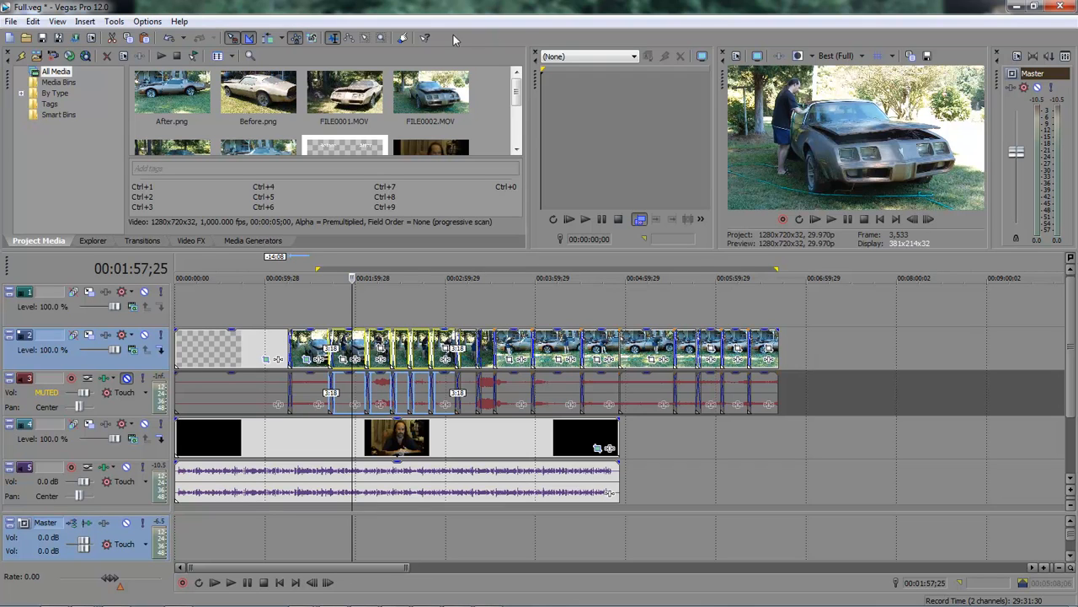
{"action": "mouse_move", "coordinate": [365, 38]}
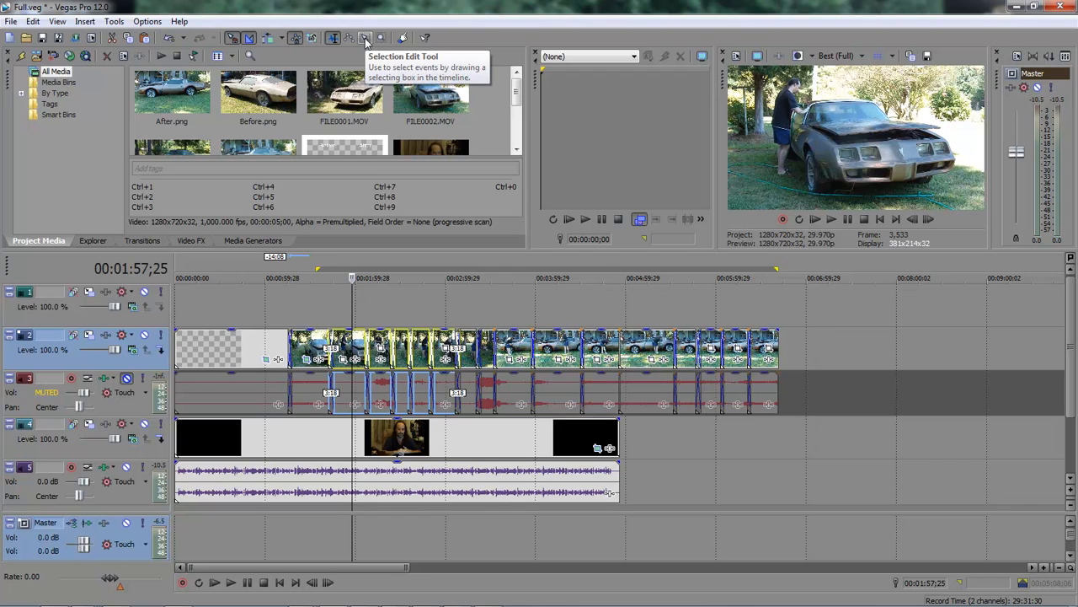
{"action": "mouse_move", "coordinate": [801, 342]}
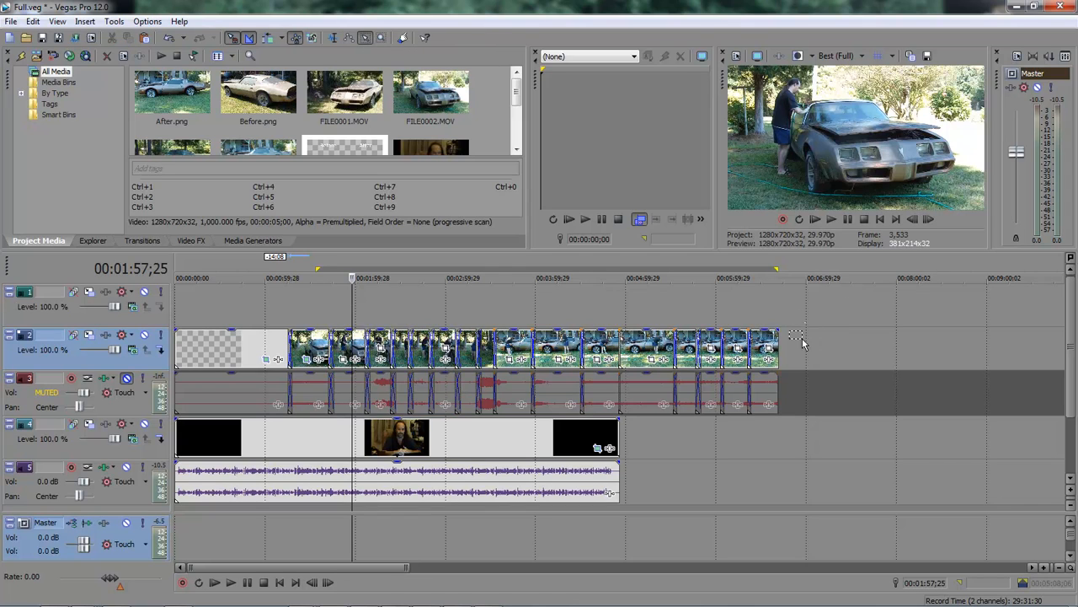
Select the remaining car clips on track 2 and paste the copied event attributes onto them
{"action": "left_click", "coordinate": [518, 345]}
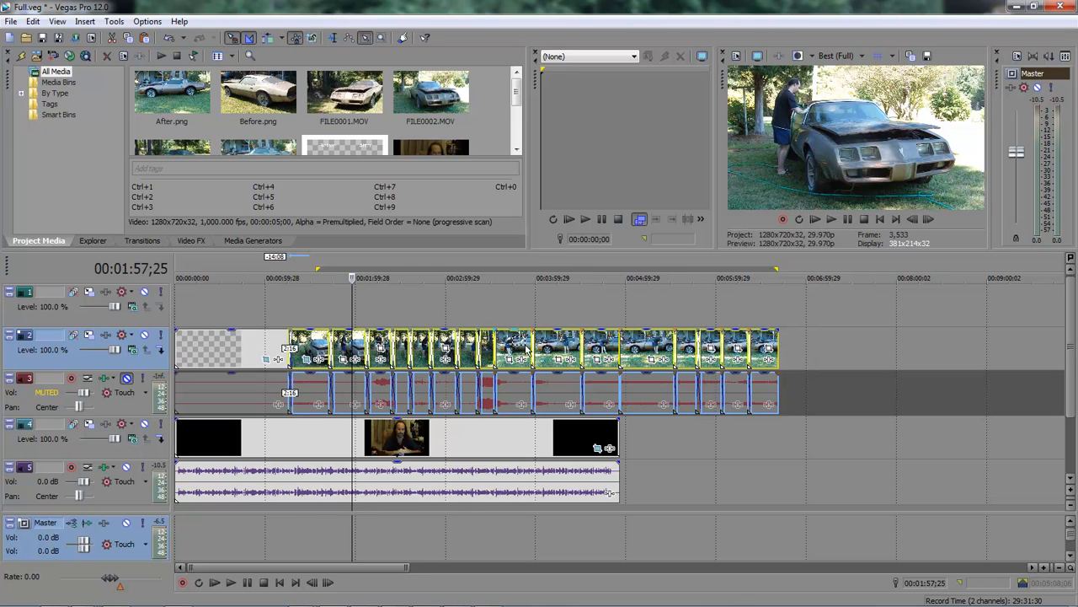
{"action": "right_click", "coordinate": [527, 350]}
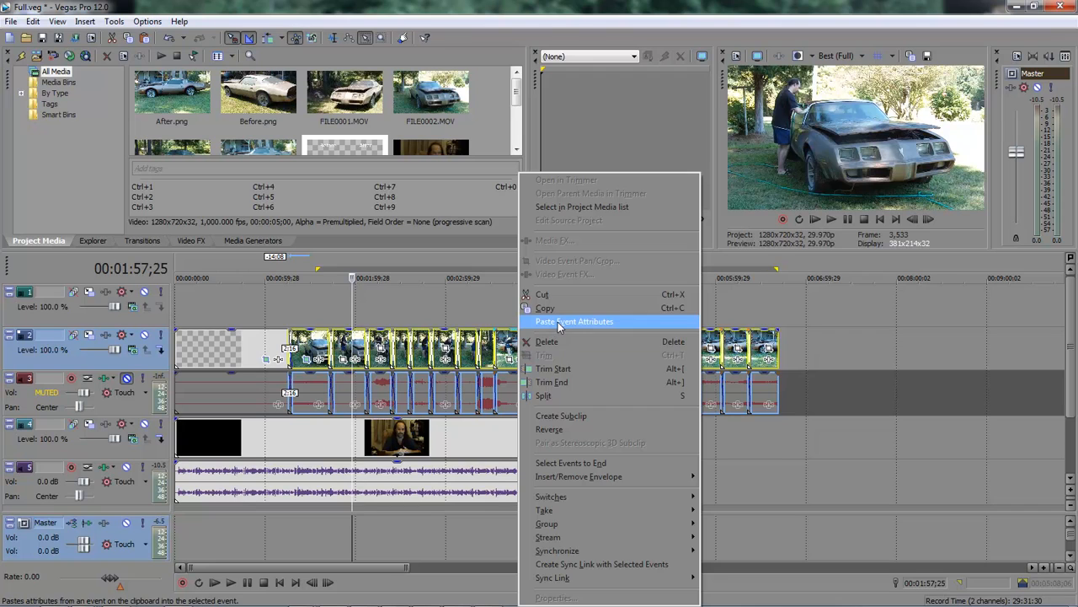
{"action": "left_click", "coordinate": [575, 321]}
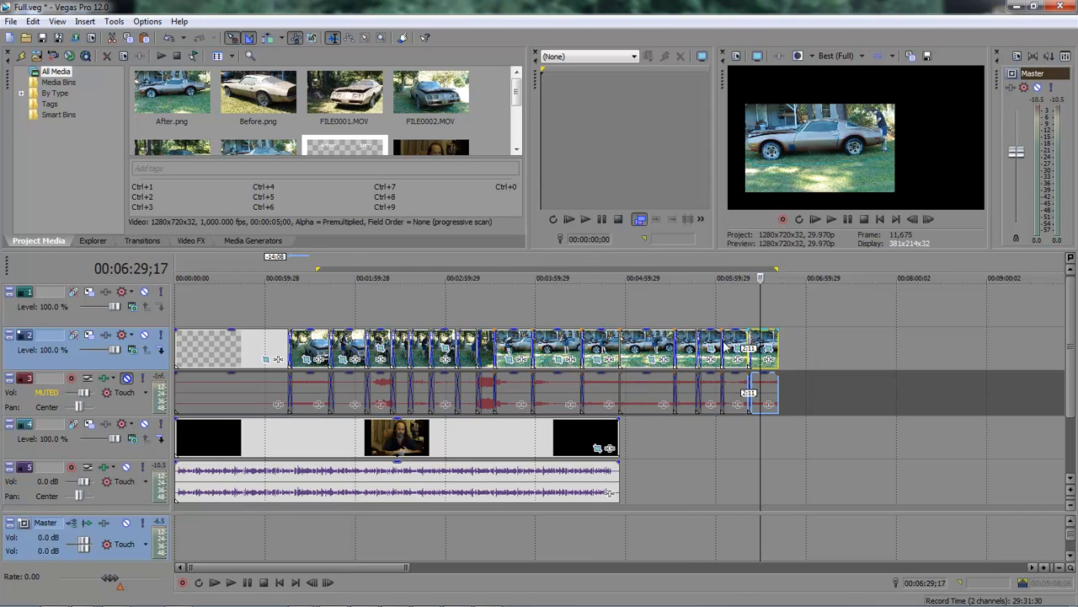
{"action": "left_click", "coordinate": [482, 278]}
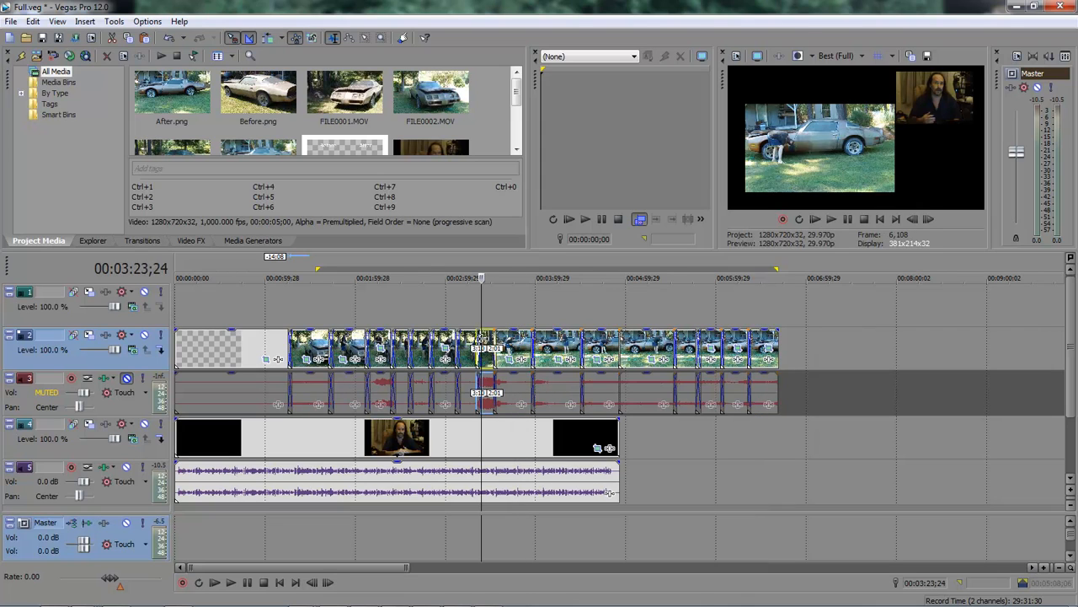
{"action": "left_click", "coordinate": [468, 278]}
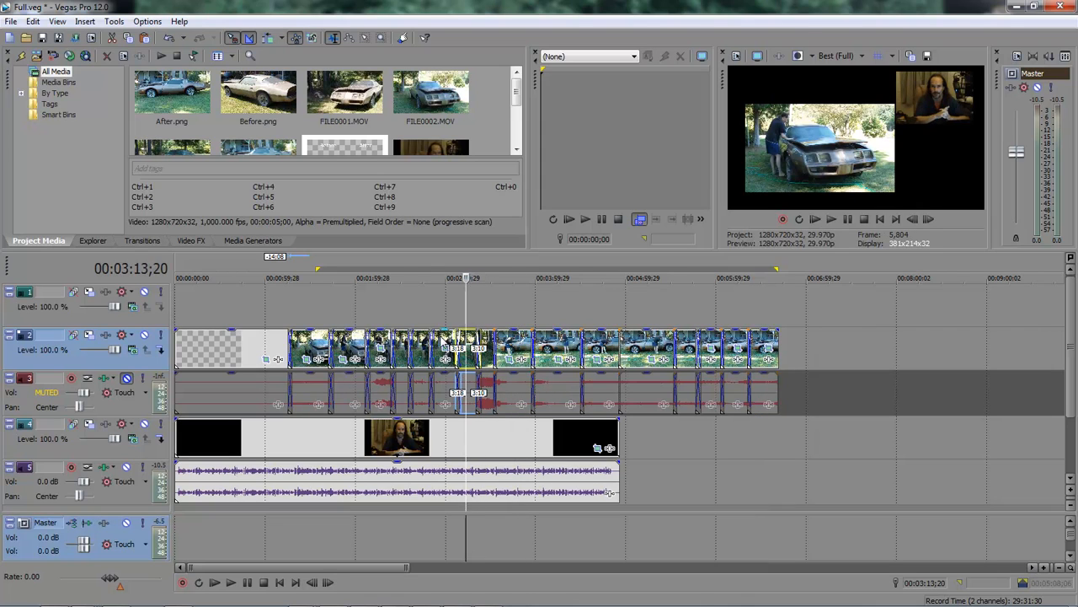
{"action": "left_click", "coordinate": [412, 278]}
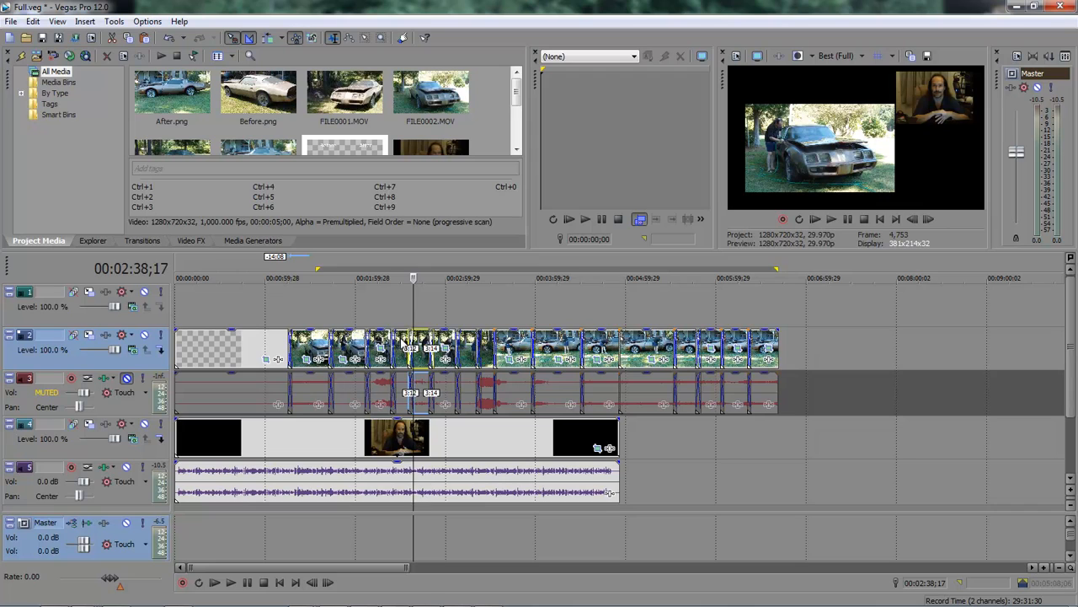